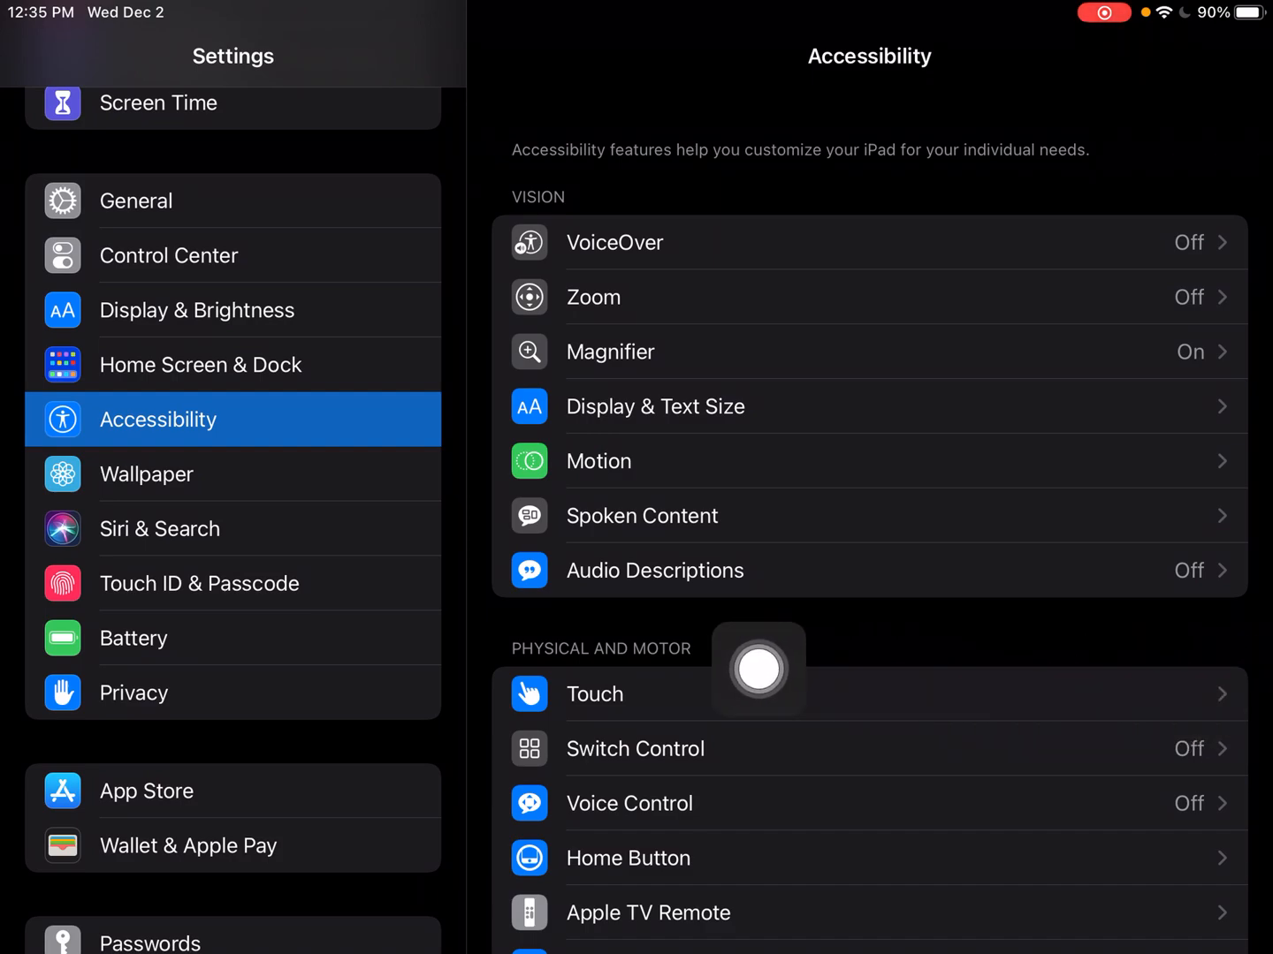
# Review the AssistiveTouch and Spoken Content options under Accessibility
pyautogui.click(594, 693)
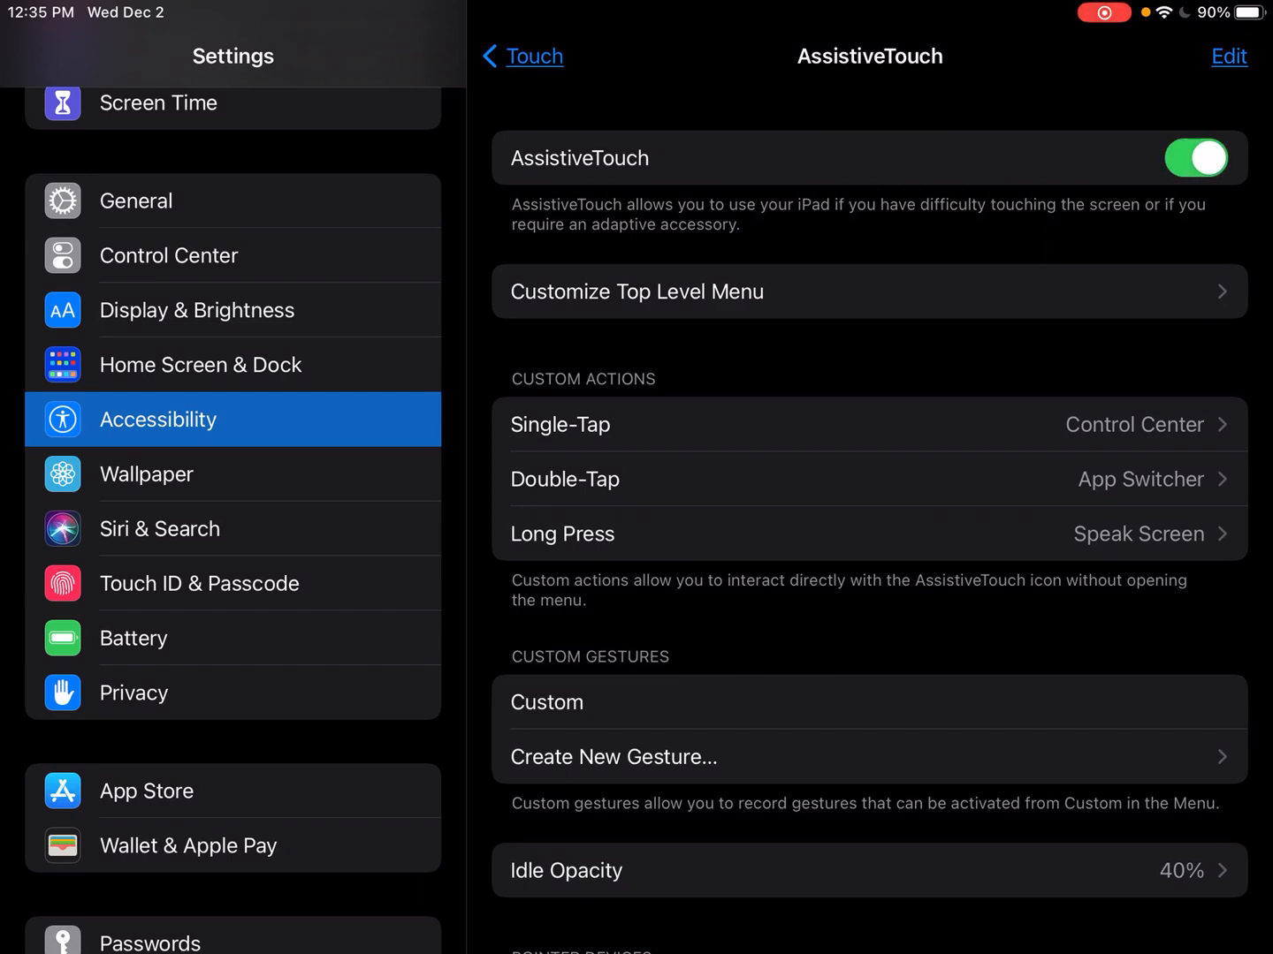
pyautogui.click(1195, 159)
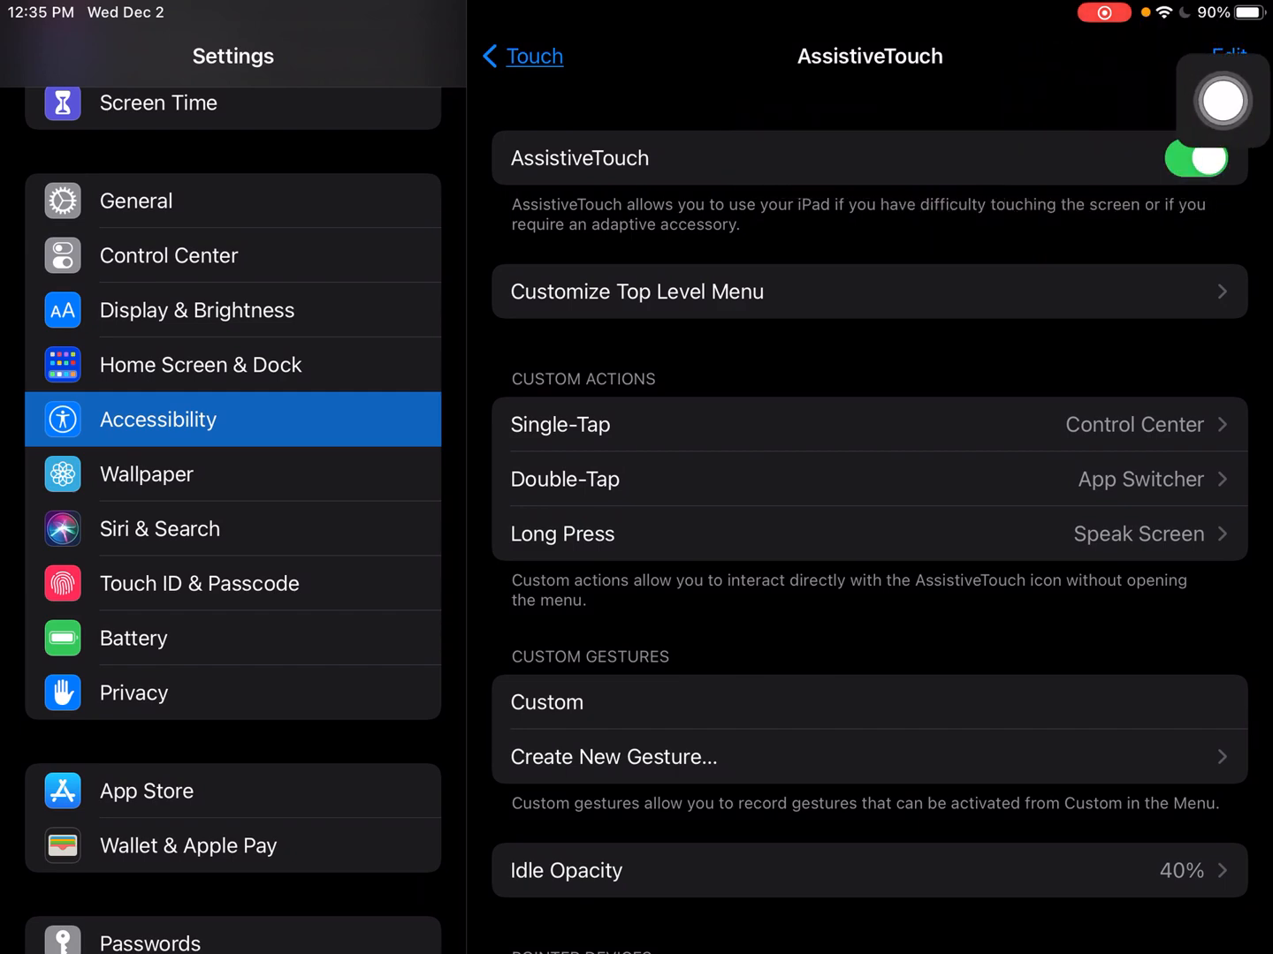
pyautogui.click(522, 57)
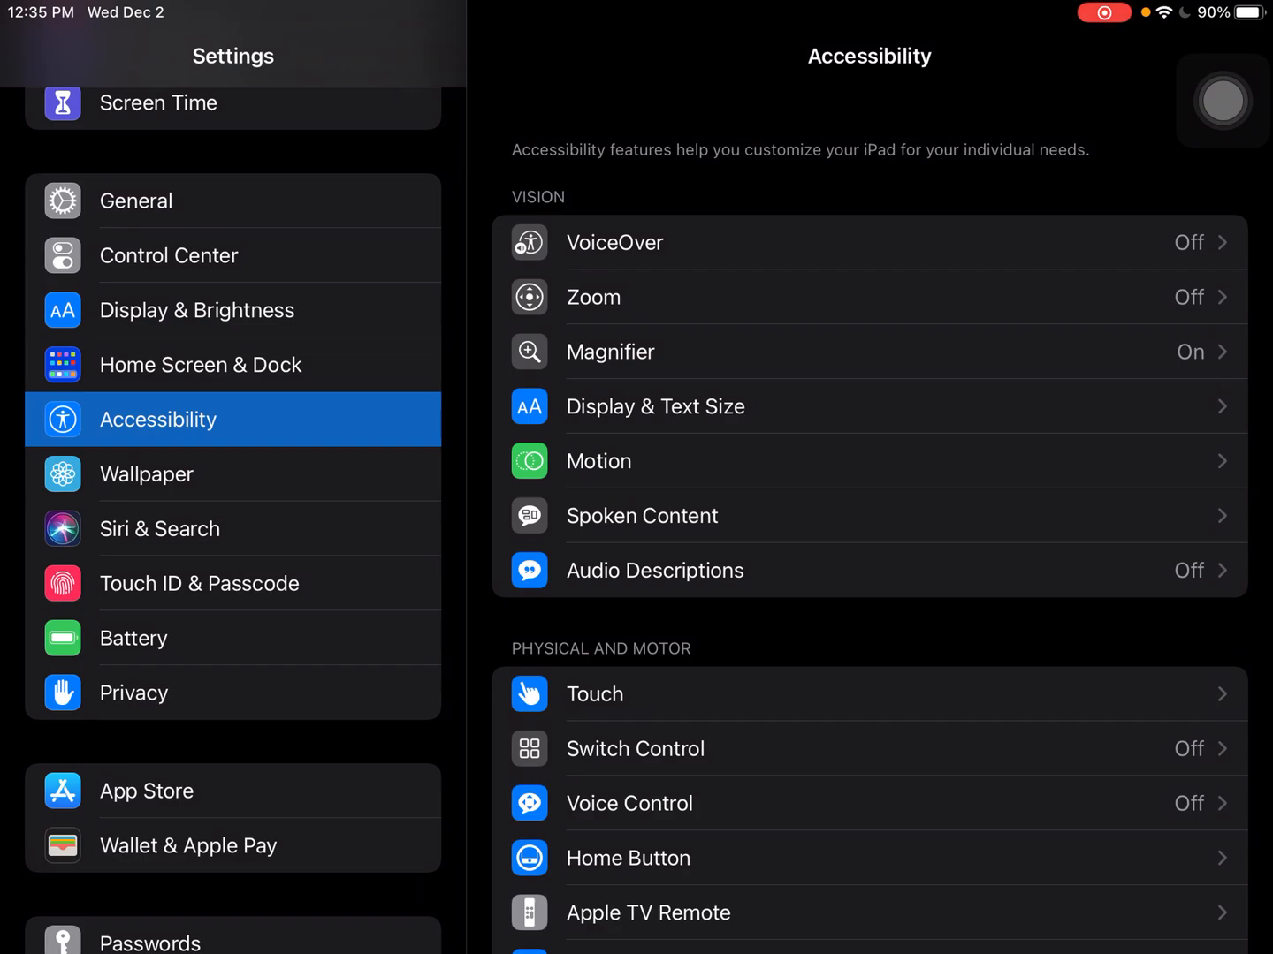
pyautogui.scroll(-3)
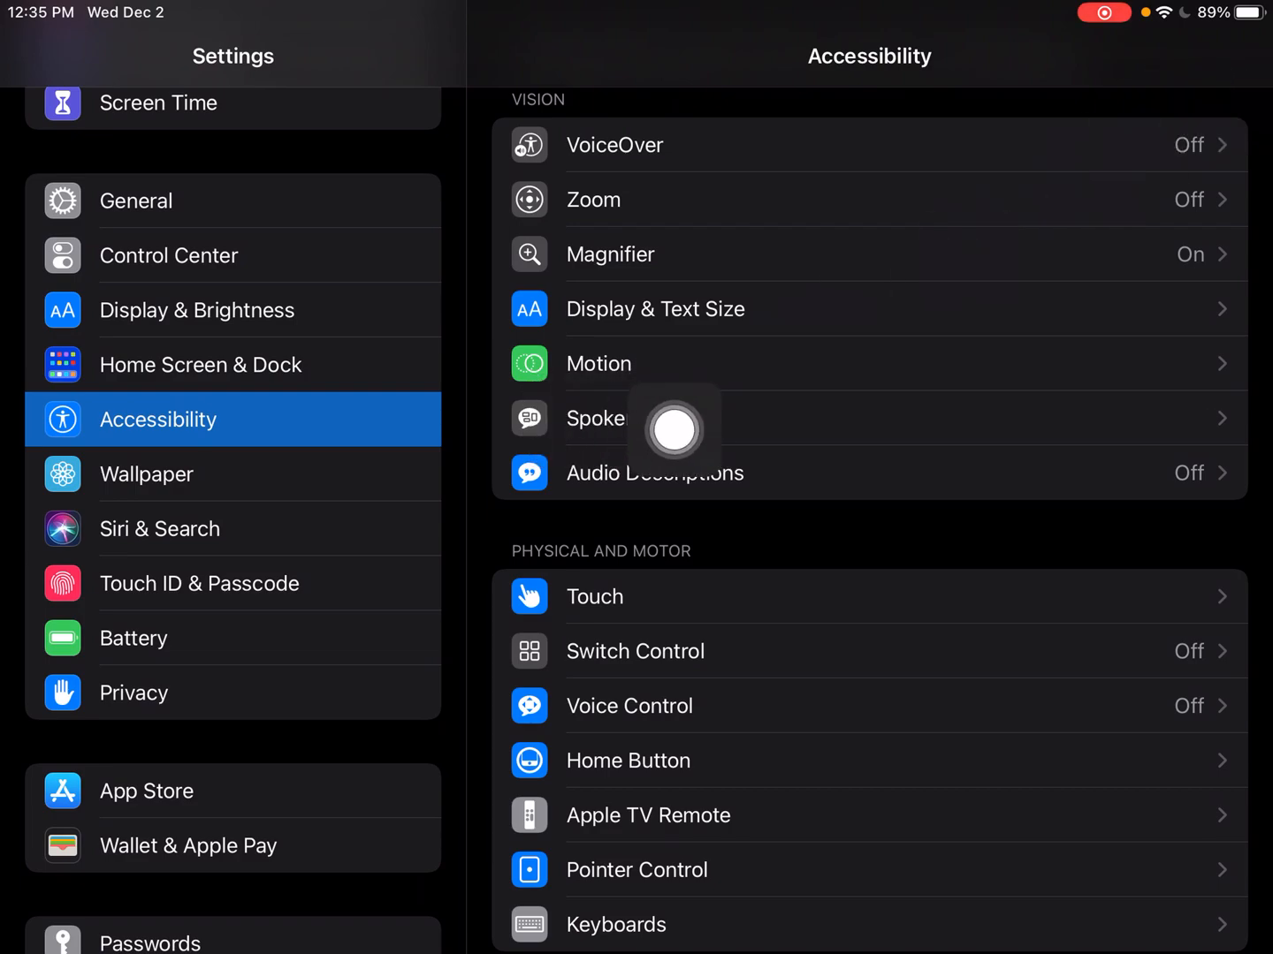
pyautogui.moveTo(1223, 104)
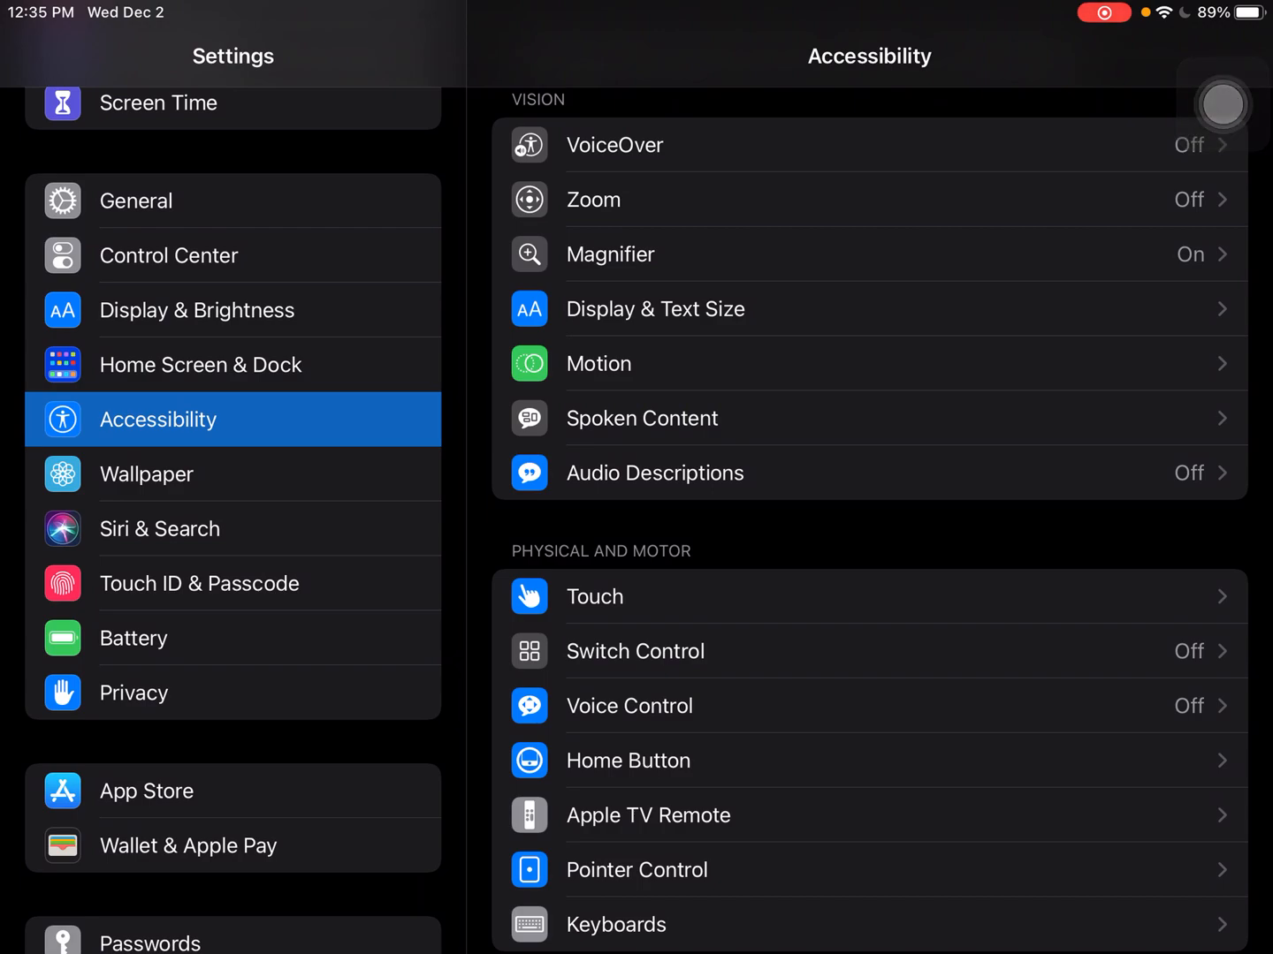
pyautogui.click(642, 417)
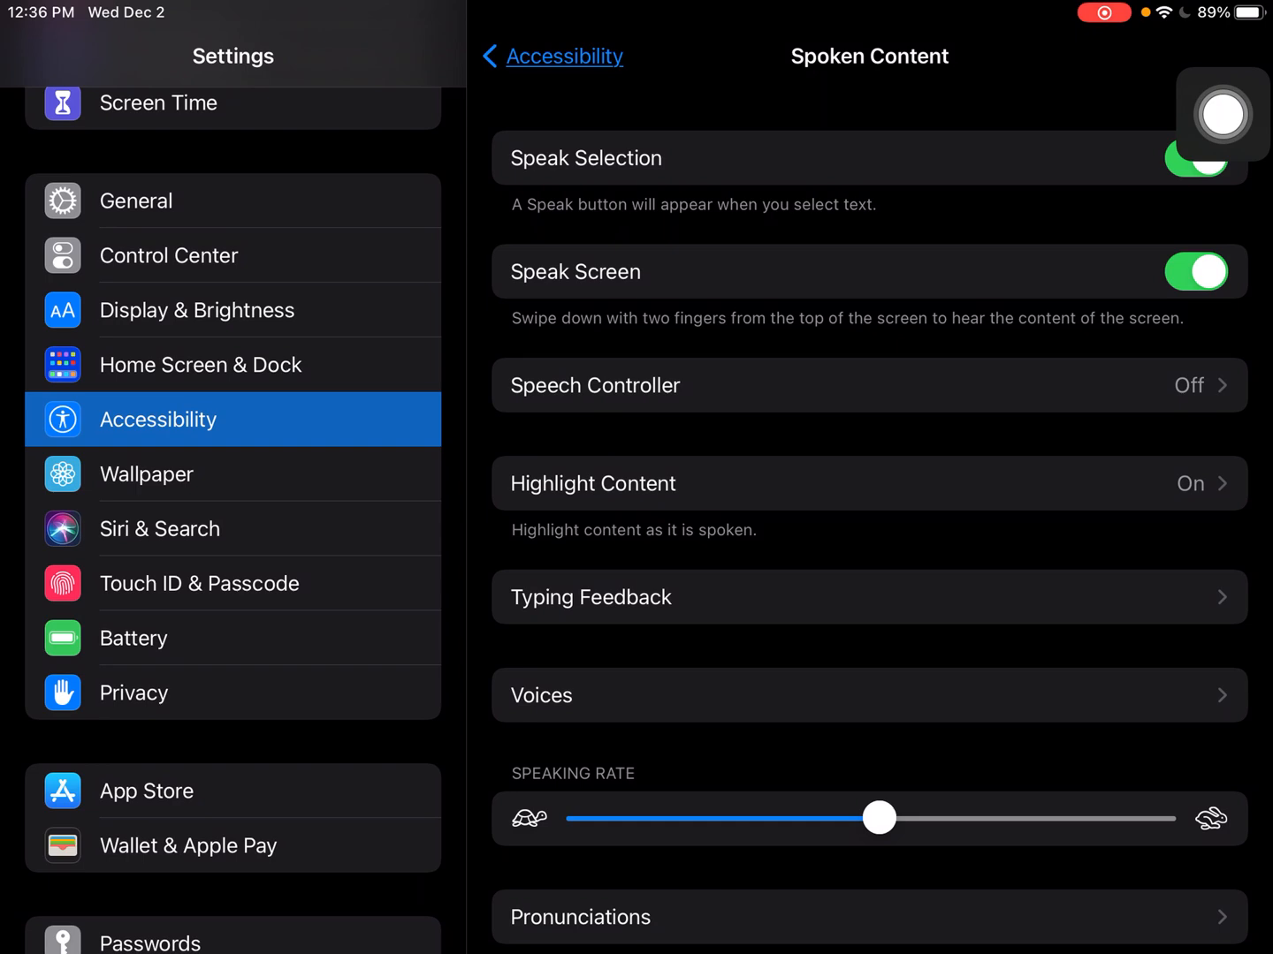
pyautogui.click(1195, 157)
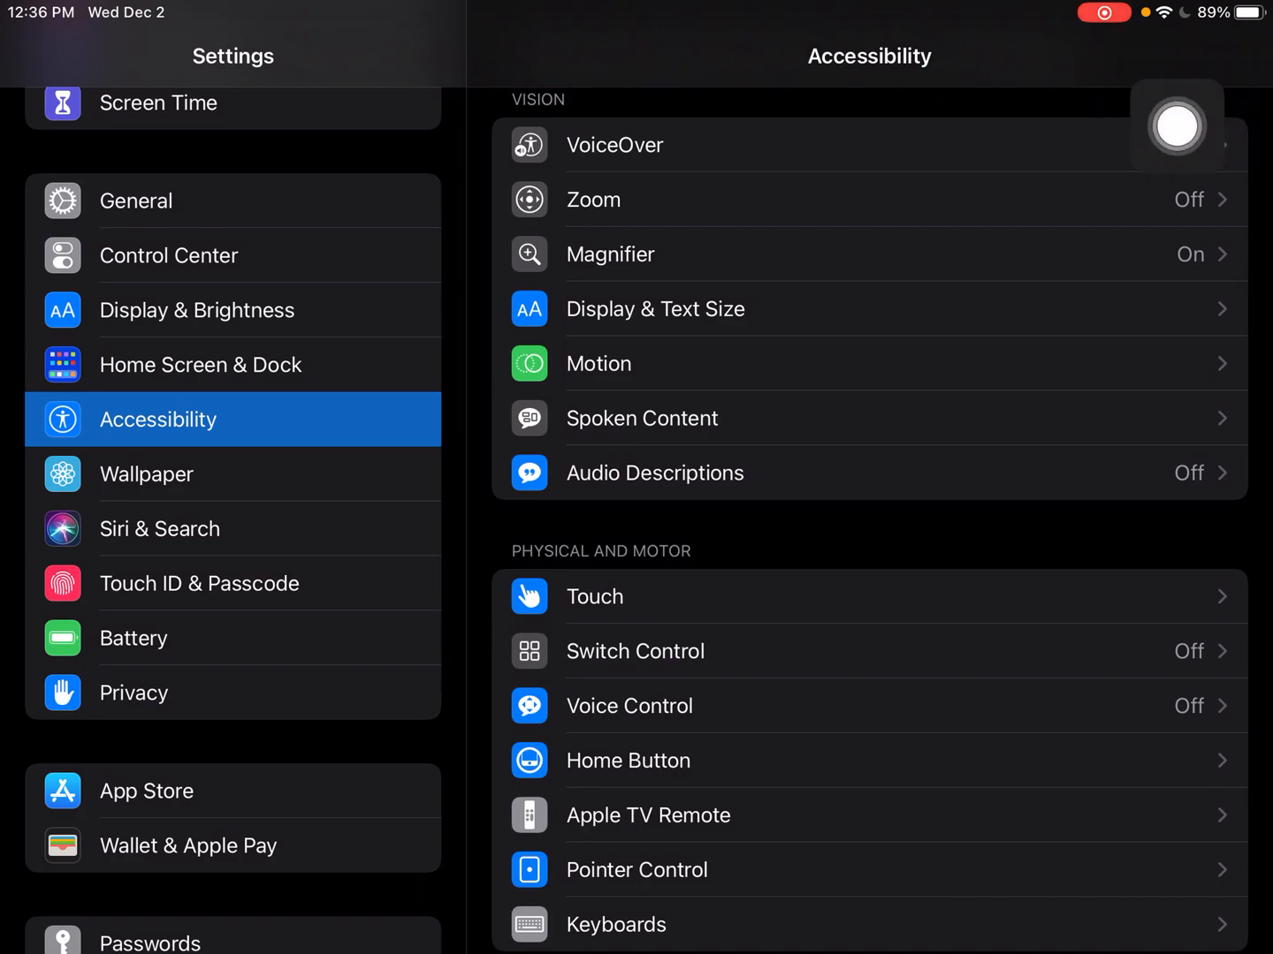
# In General > Keyboard keep Predictive on, turn on Enable Dictation, and return to the Home screen
pyautogui.click(1177, 127)
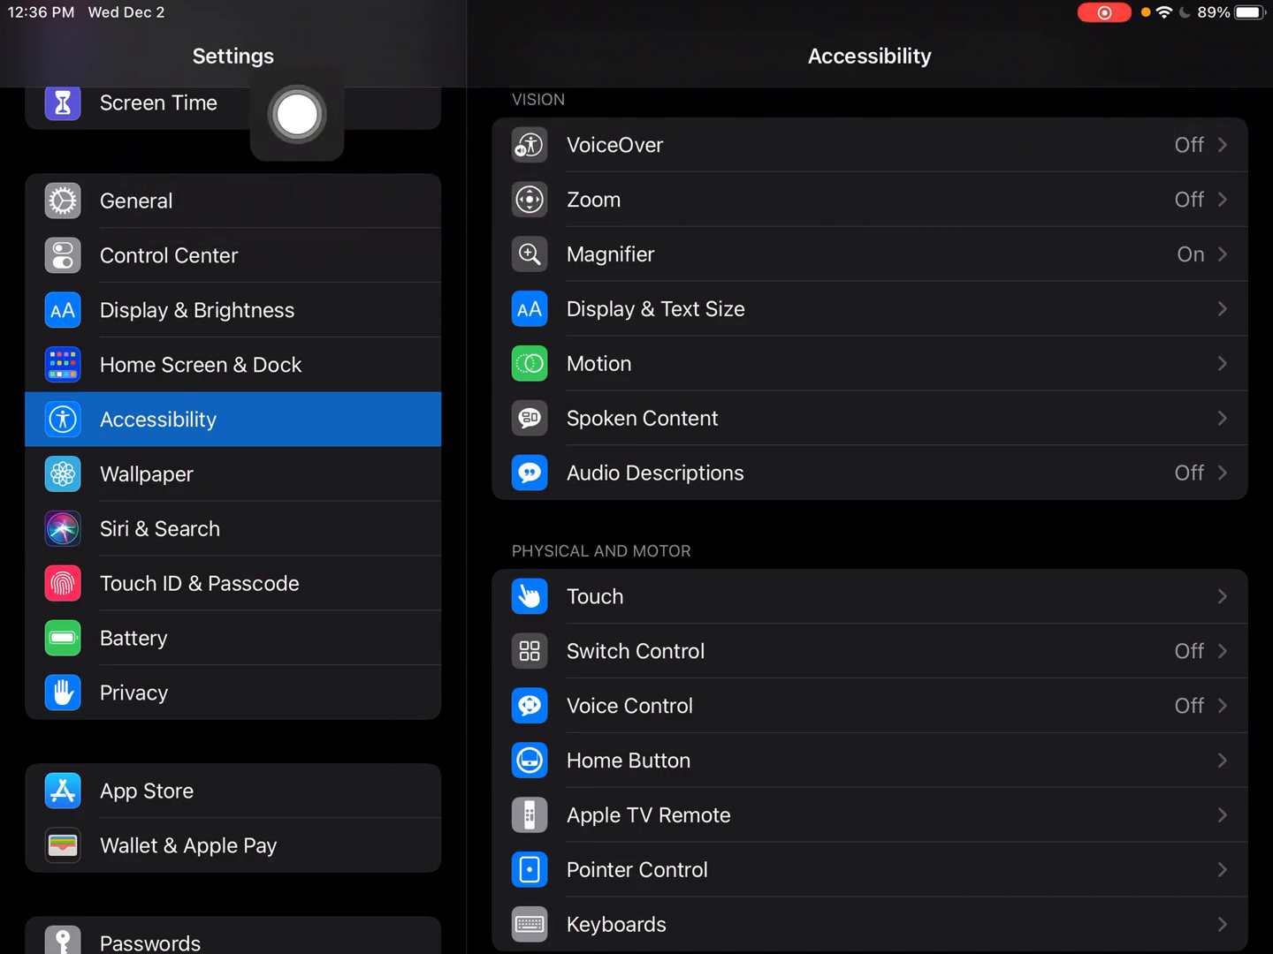
pyautogui.click(134, 201)
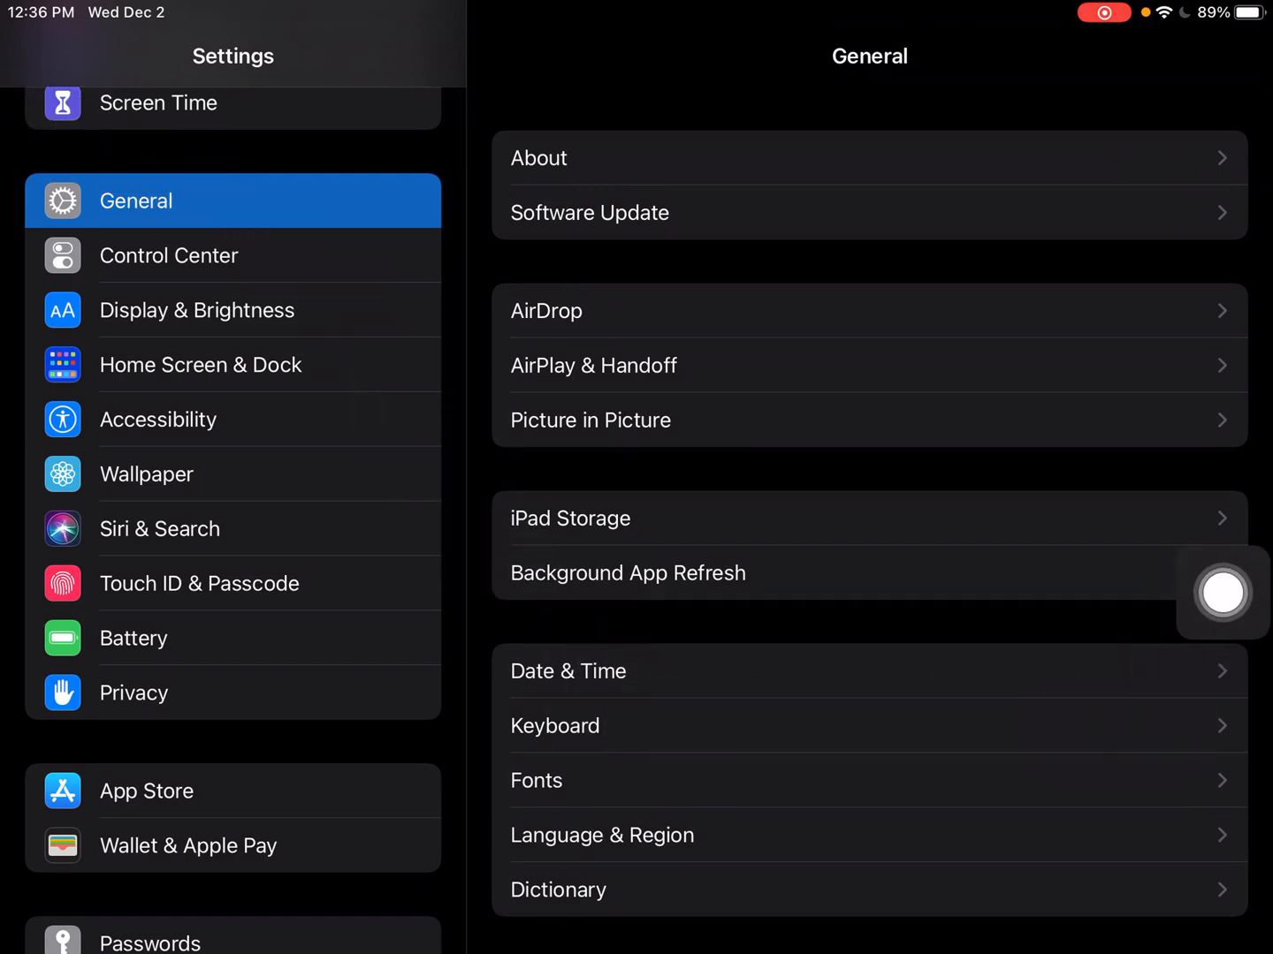
pyautogui.click(555, 725)
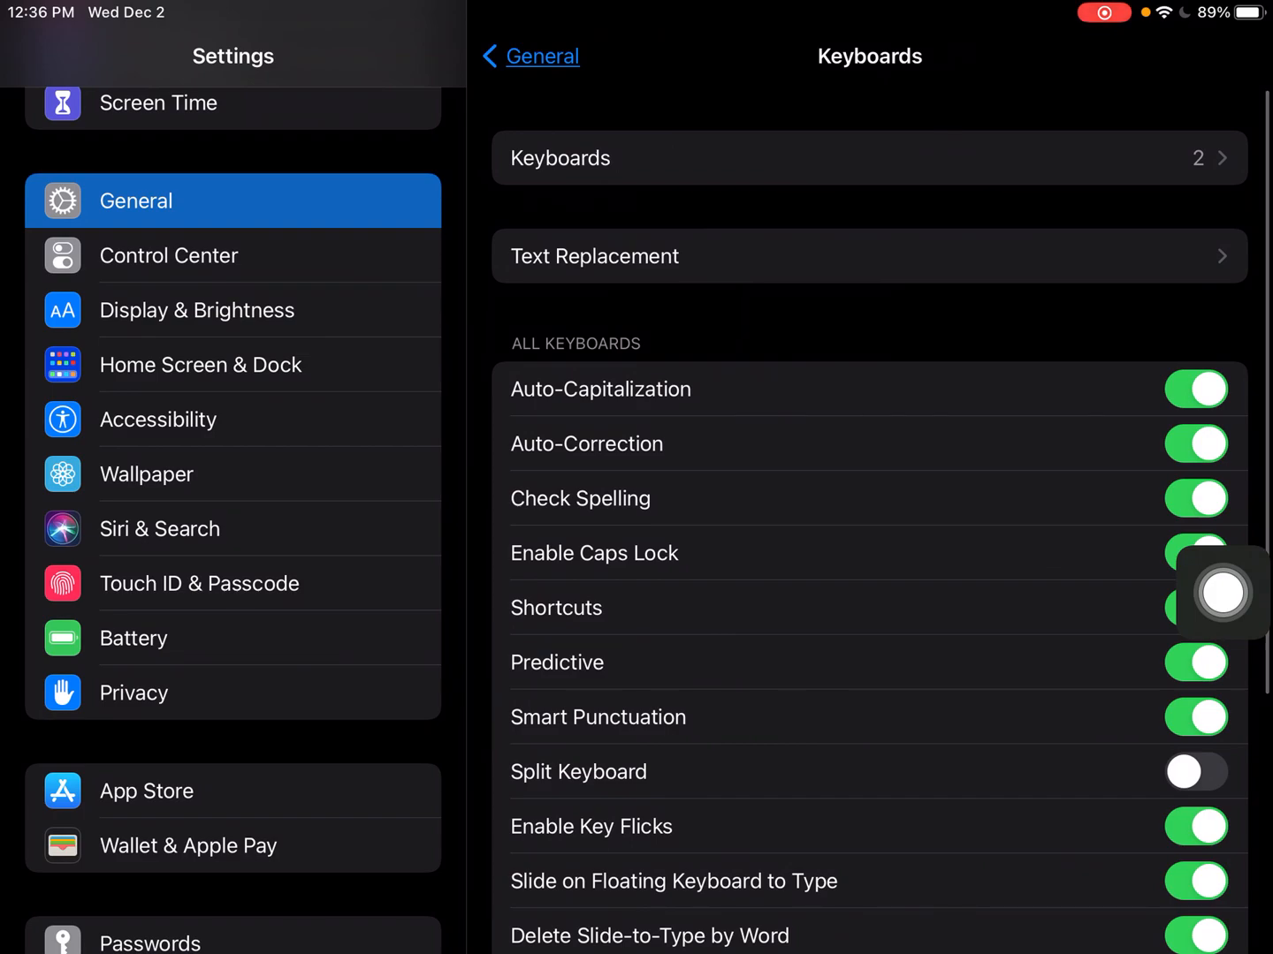
pyautogui.scroll(-3)
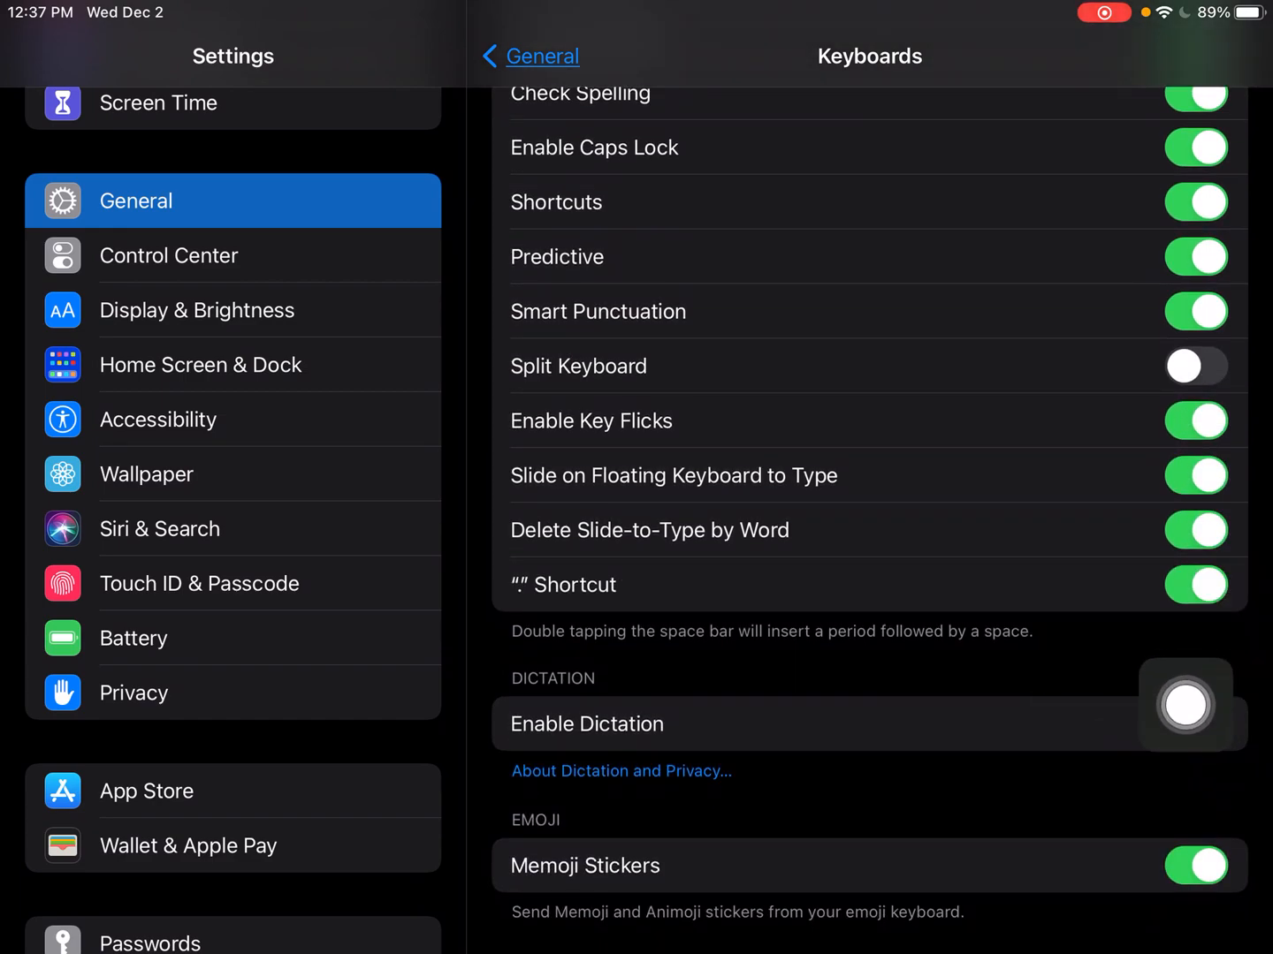
pyautogui.click(1195, 725)
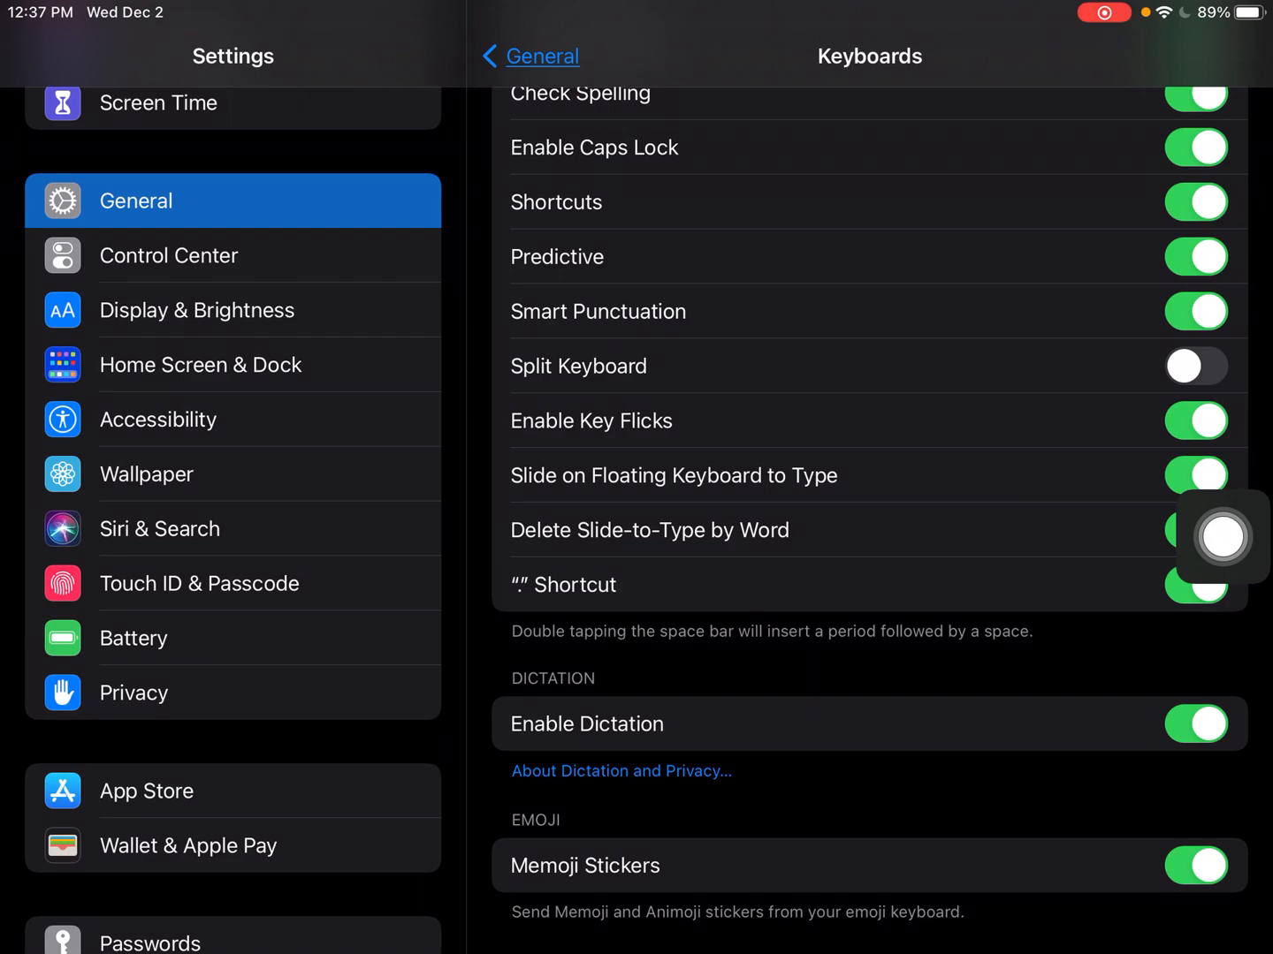
pyautogui.click(1195, 724)
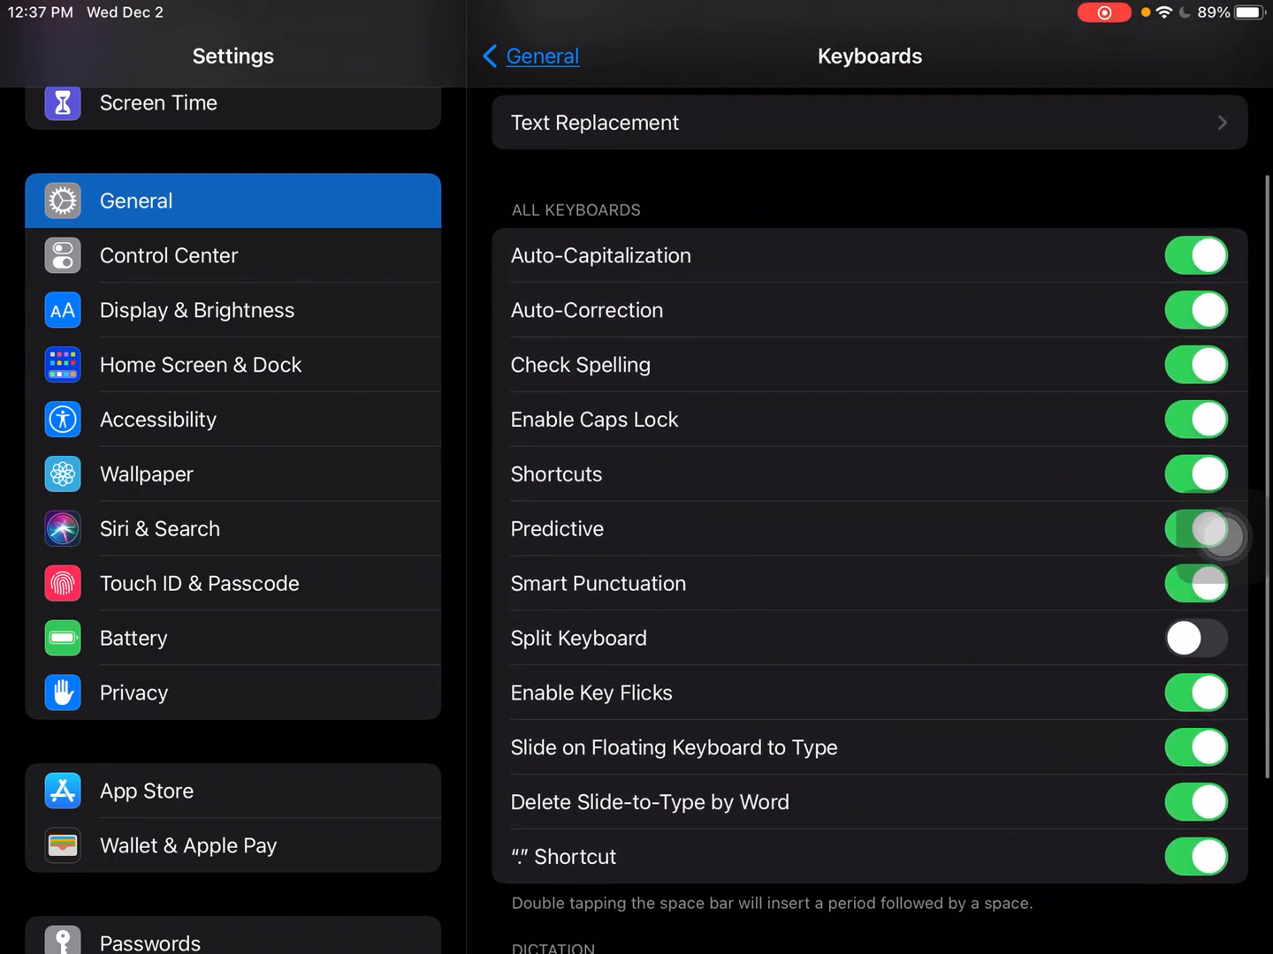
pyautogui.scroll(-3)
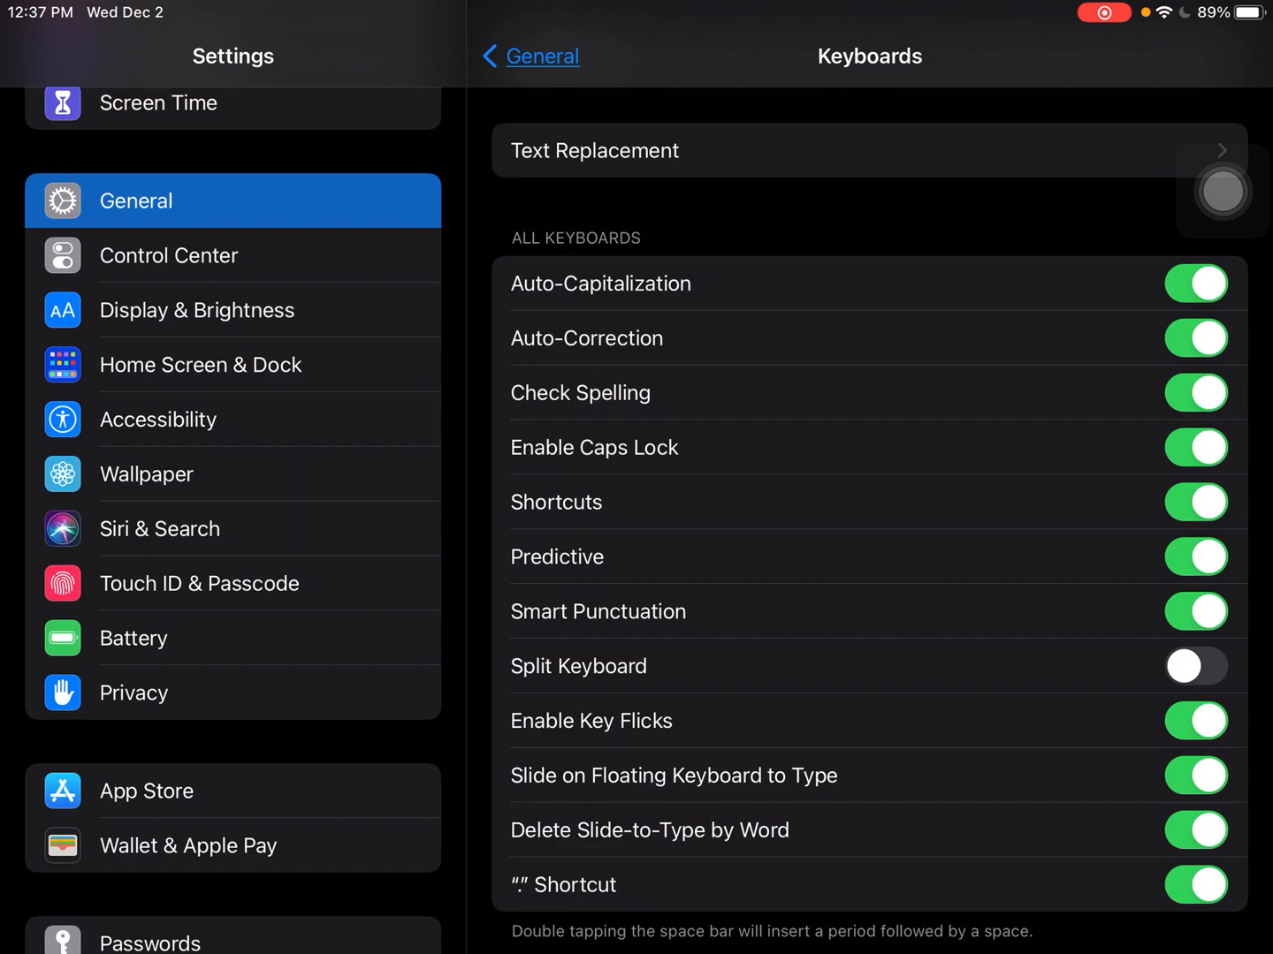
pyautogui.click(159, 418)
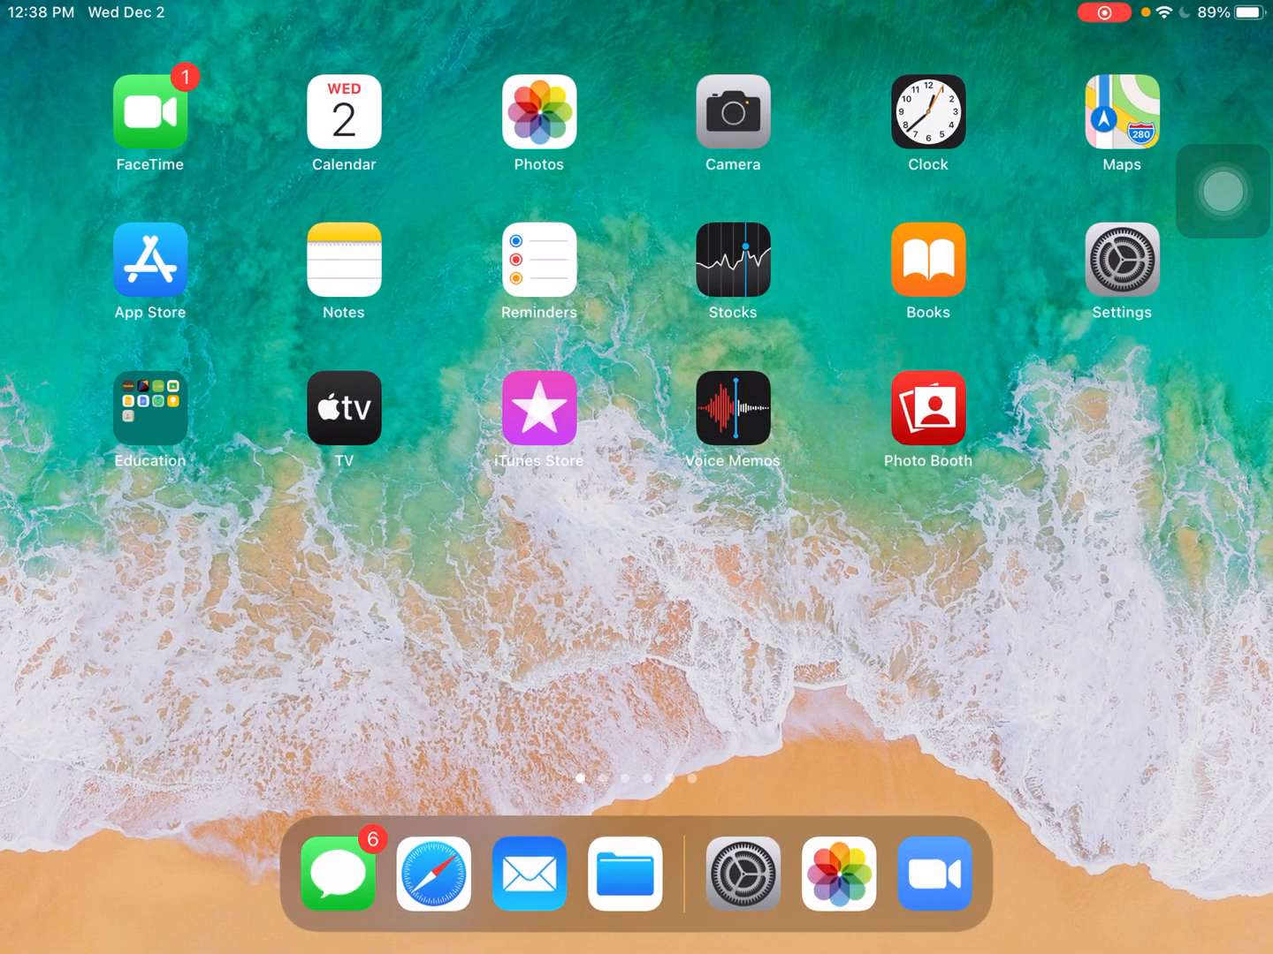
# Launch Safari, switch to the NASA Kids' Club tab and have Nebula's welcome text spoken aloud
pyautogui.moveTo(434, 873); pyautogui.dragTo(454, 809)
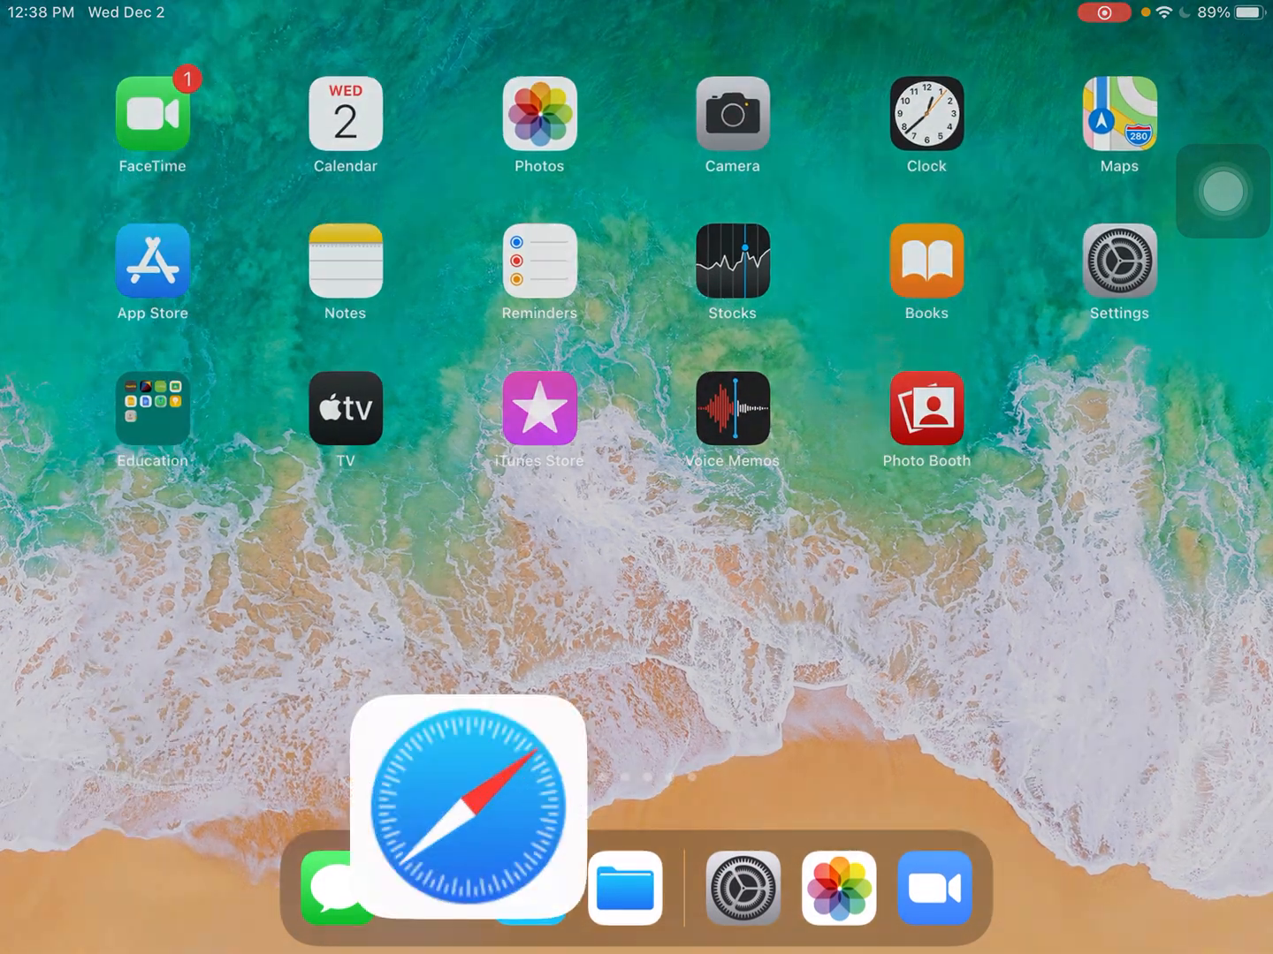
pyautogui.click(456, 810)
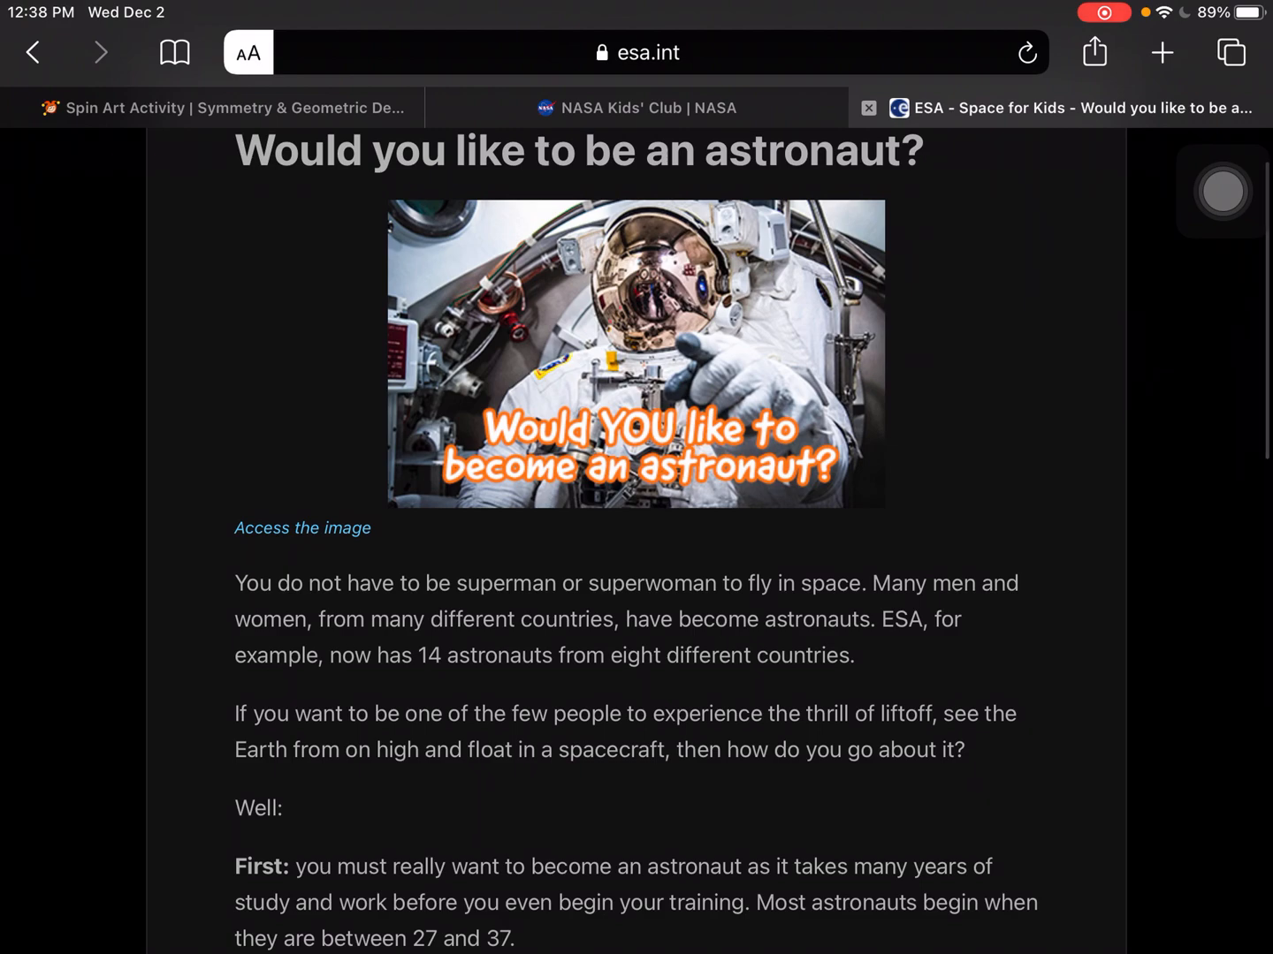
pyautogui.click(636, 108)
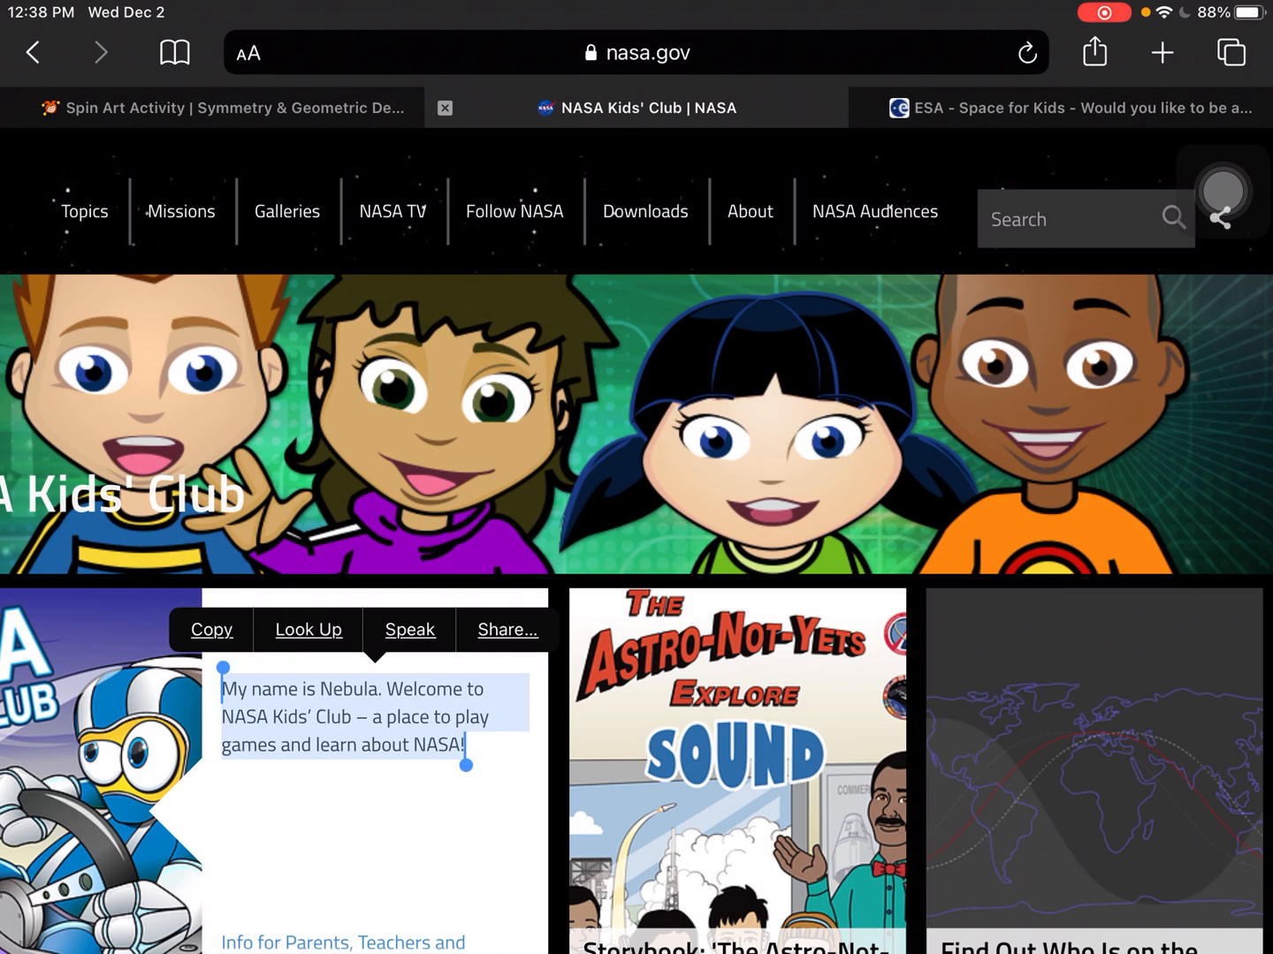
pyautogui.click(408, 629)
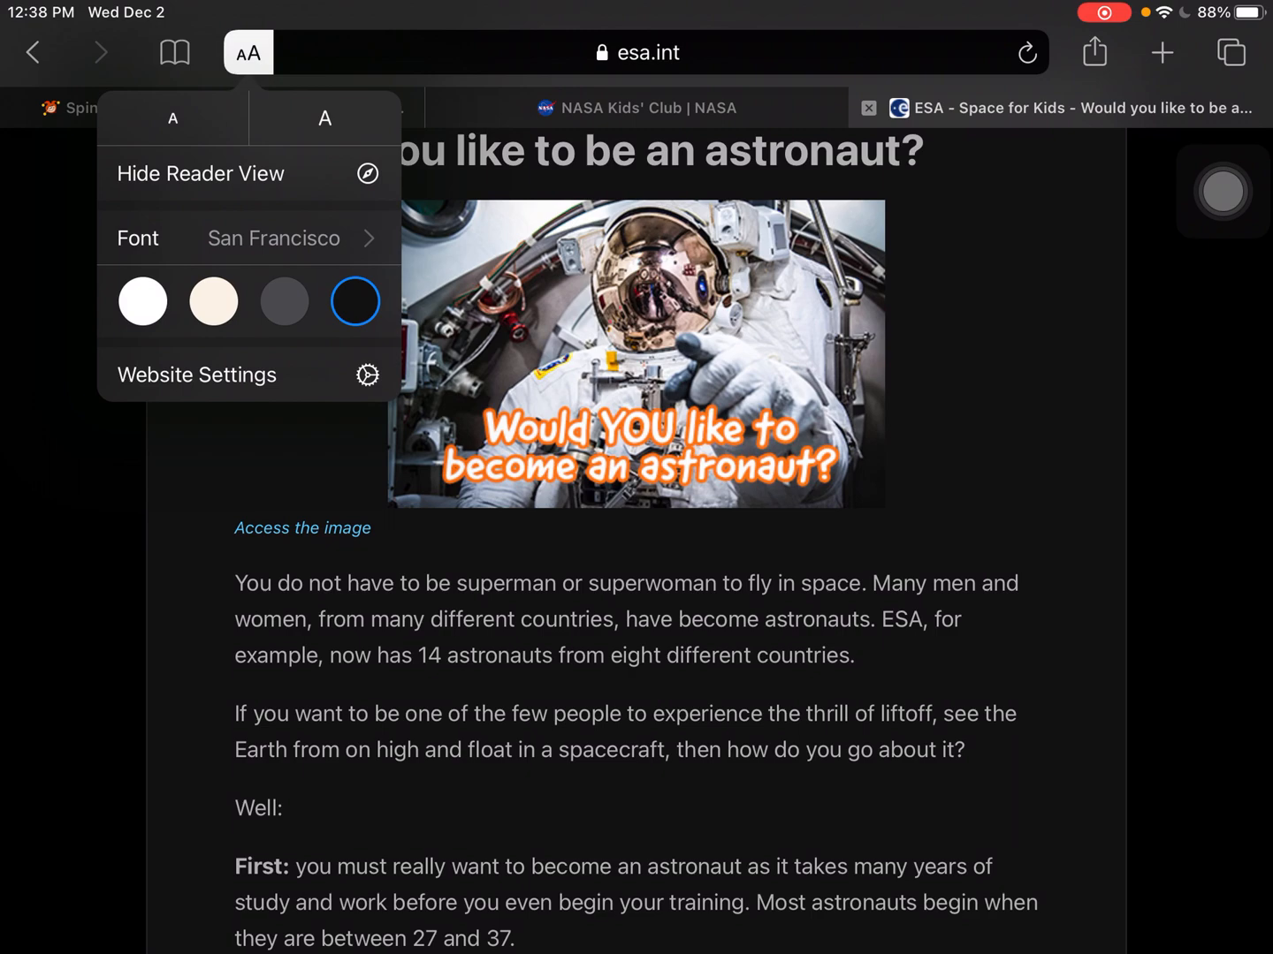
# Browse the ESA astronaut page without Reader View, re-enable it and have Speak Screen read it aloud
pyautogui.click(200, 173)
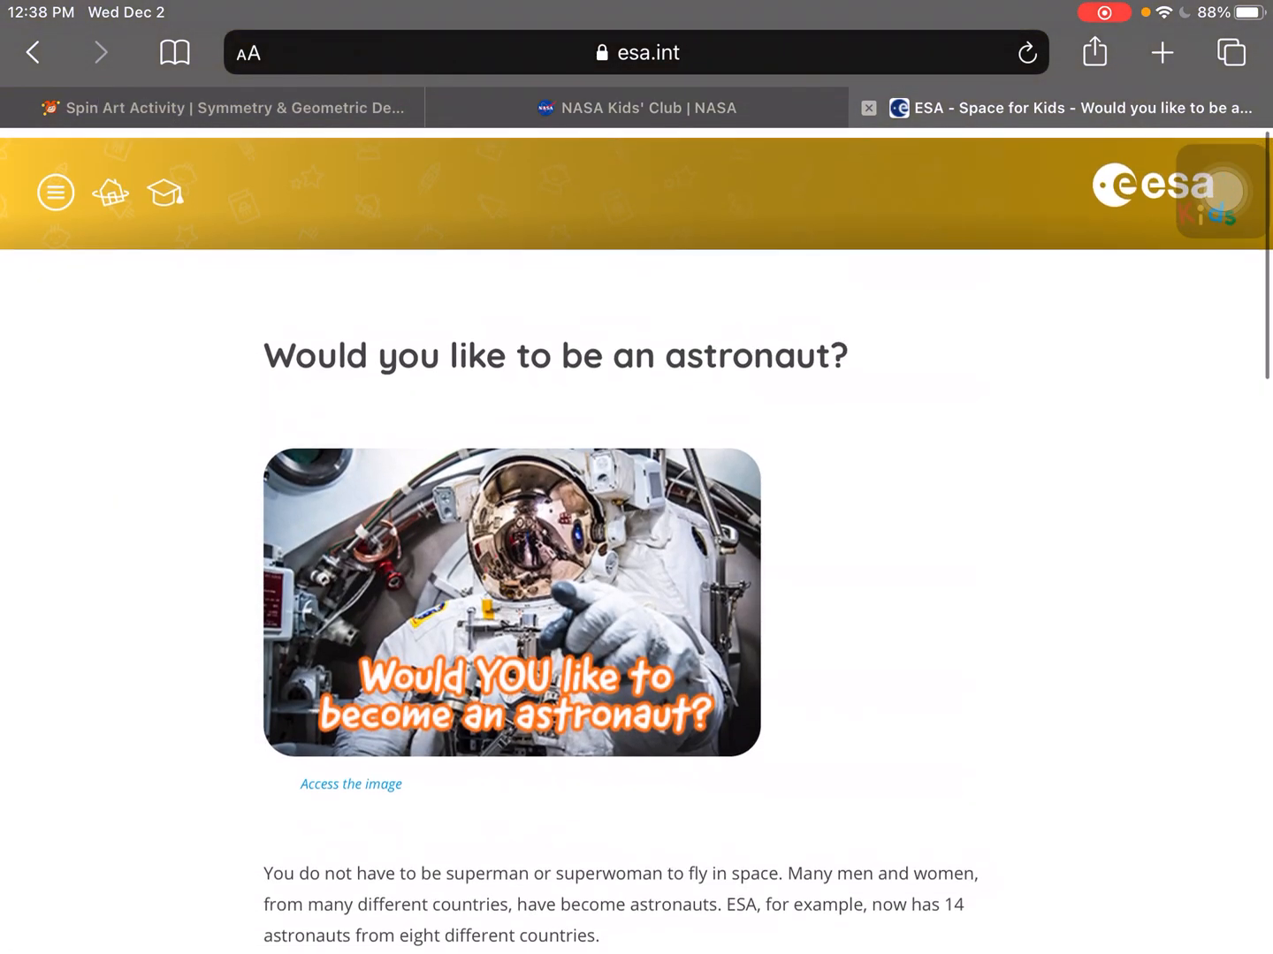
pyautogui.scroll(-3)
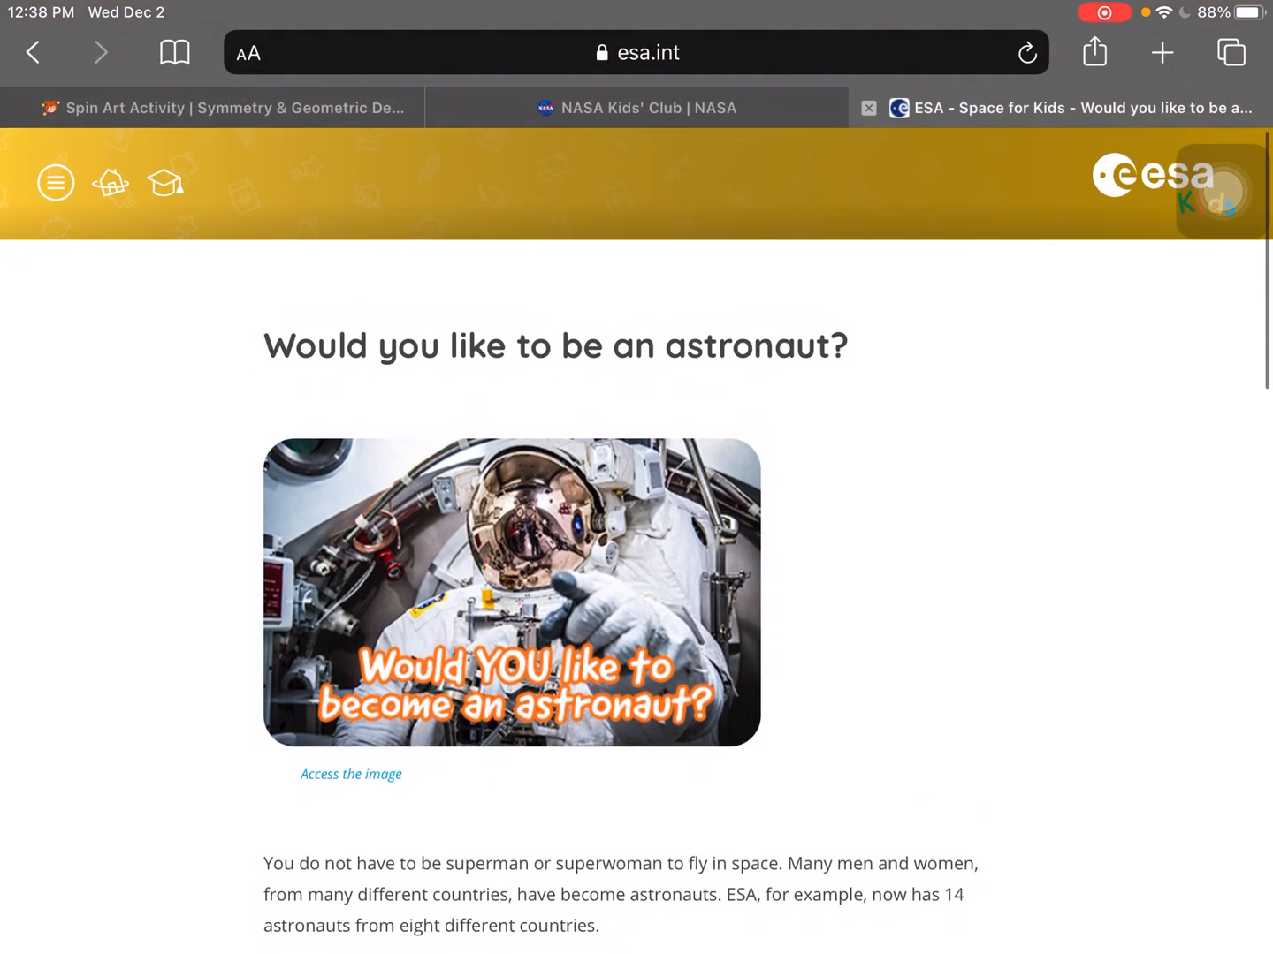
pyautogui.click(248, 53)
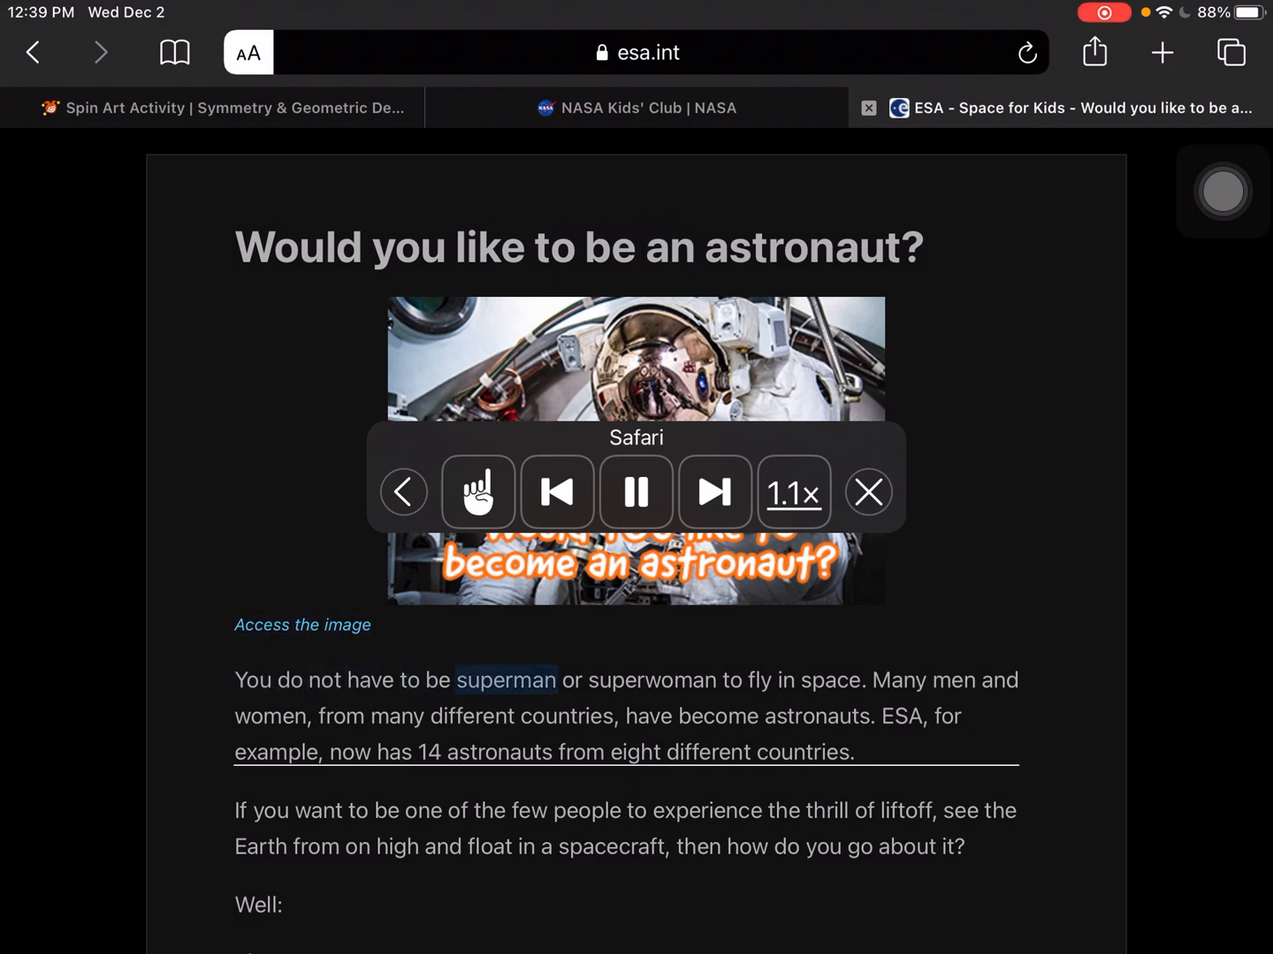
pyautogui.click(637, 492)
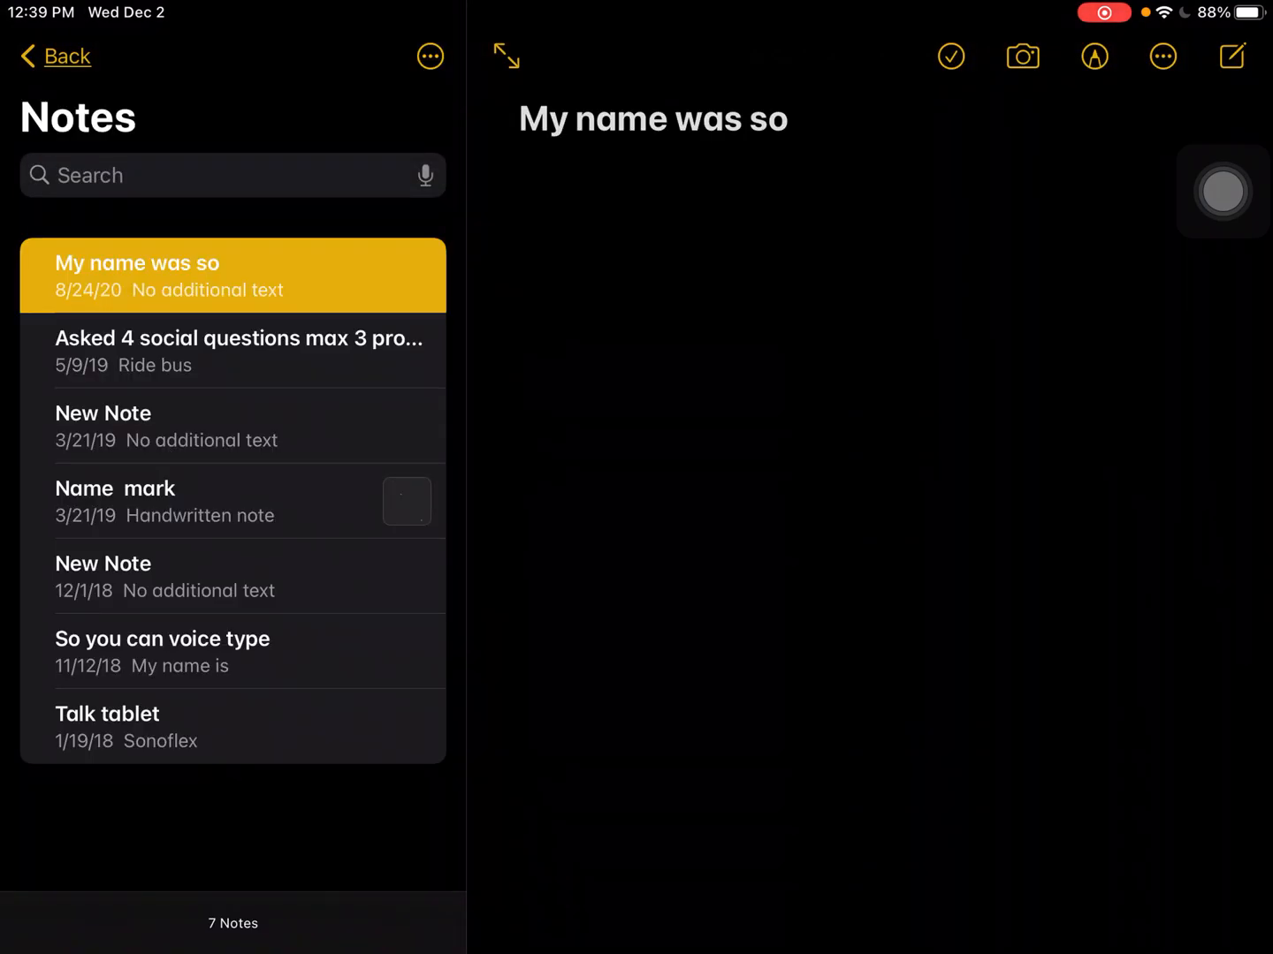
# Create a new note and type 'Today' using the predictive keyboard
pyautogui.click(795, 119)
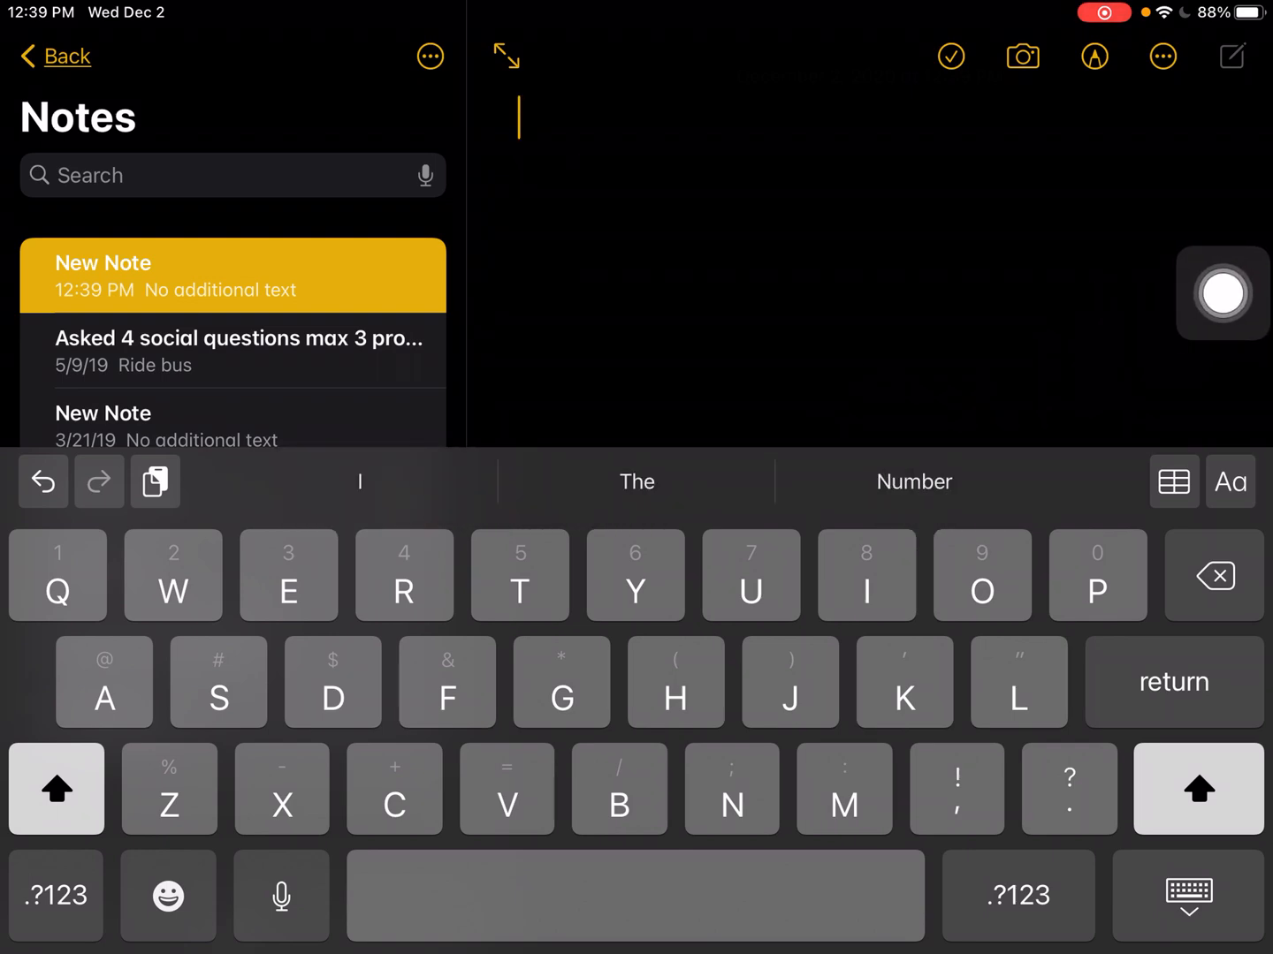
pyautogui.write('Today')
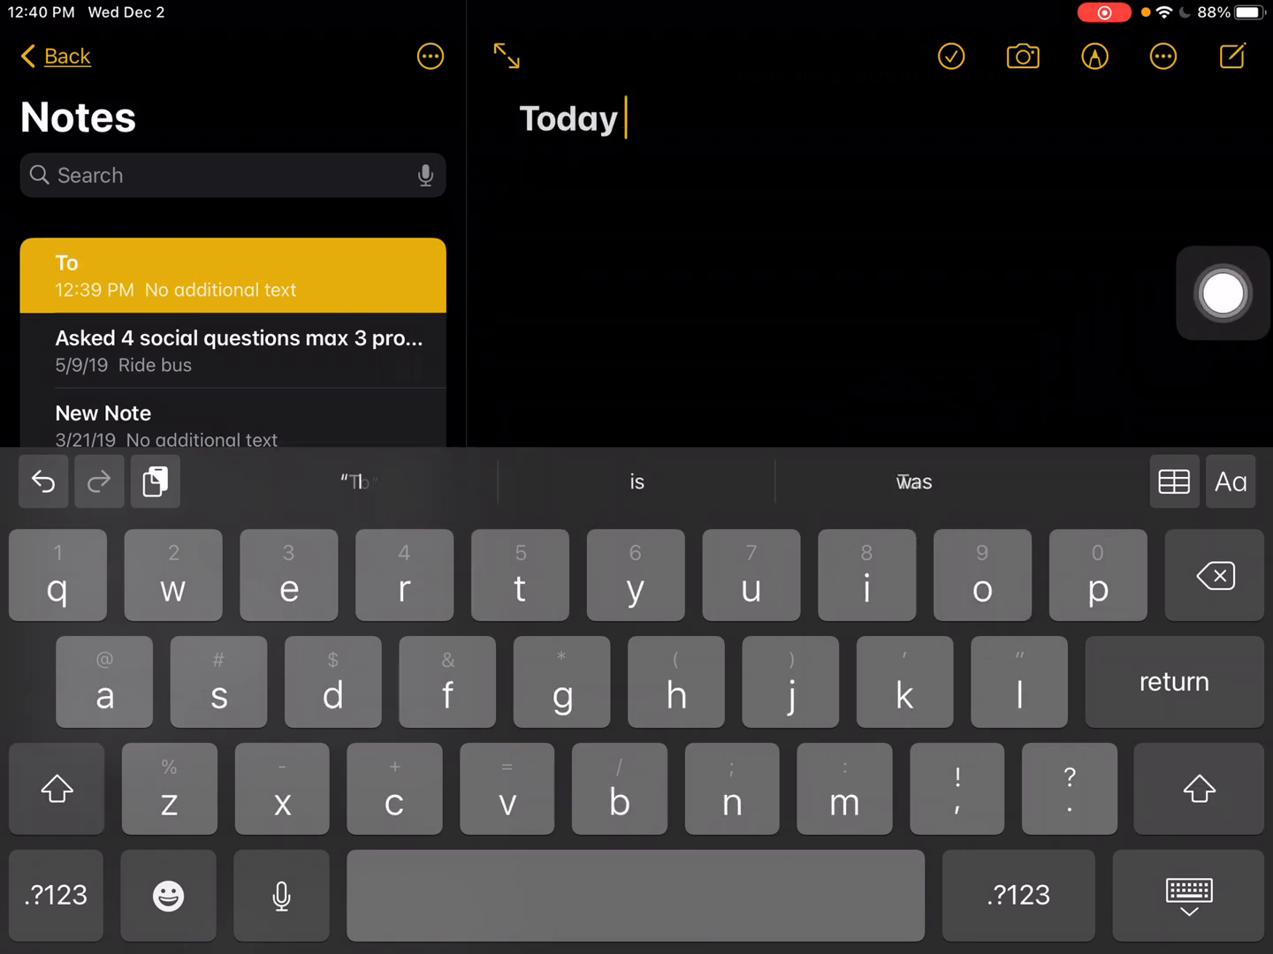